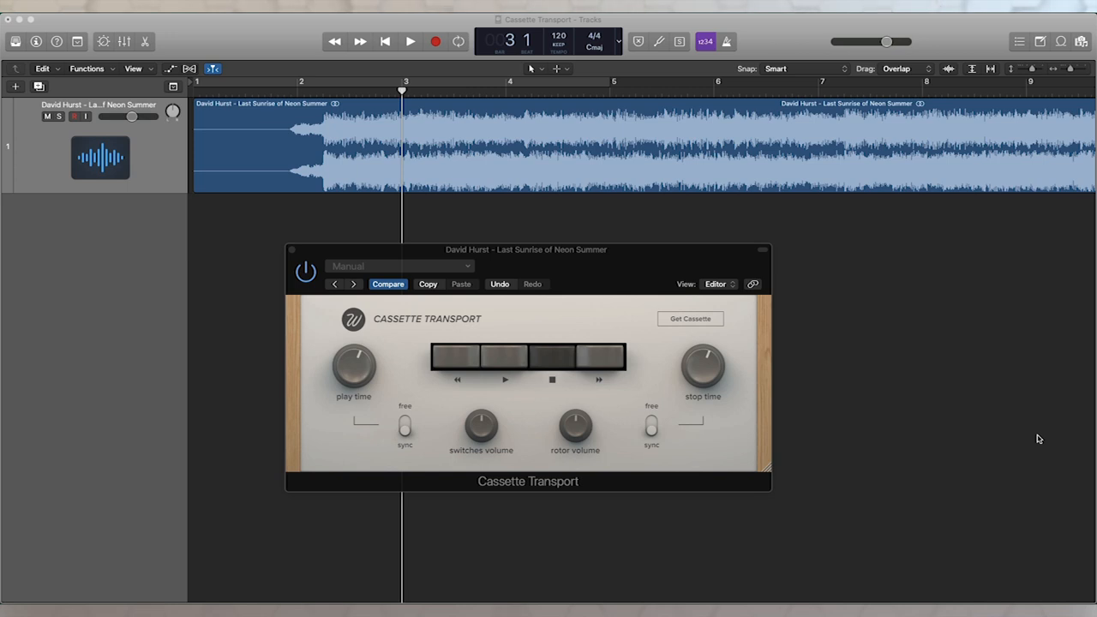
pyautogui.moveTo(728, 452)
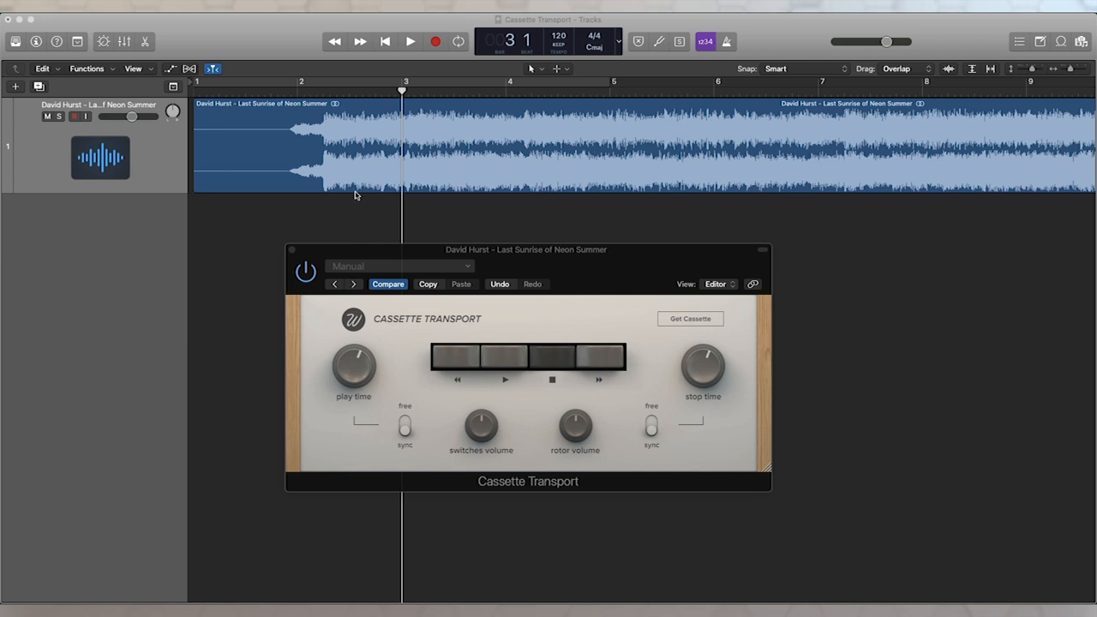
pyautogui.moveTo(350, 165)
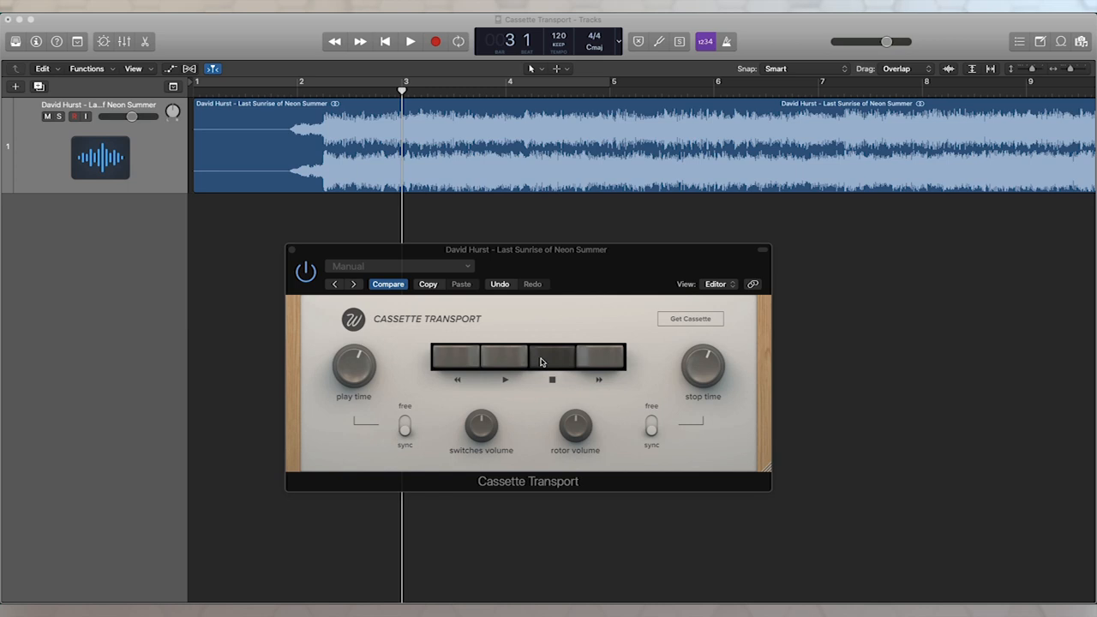
# Step: Play and stop the song twice to hear the Cassette Transport effect
pyautogui.click(410, 41)
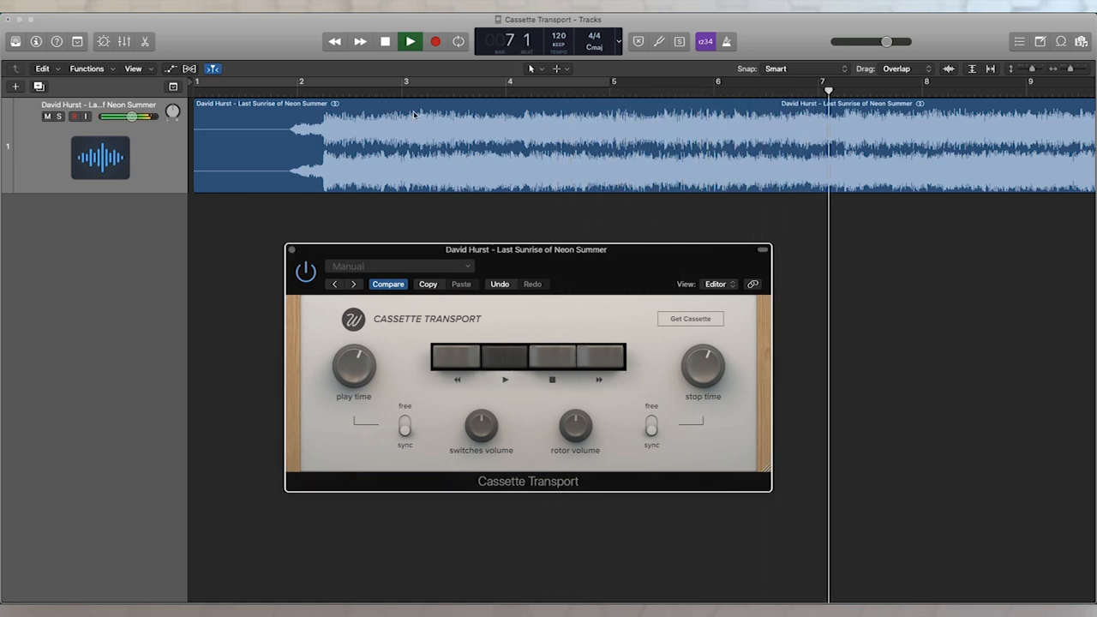
pyautogui.click(410, 41)
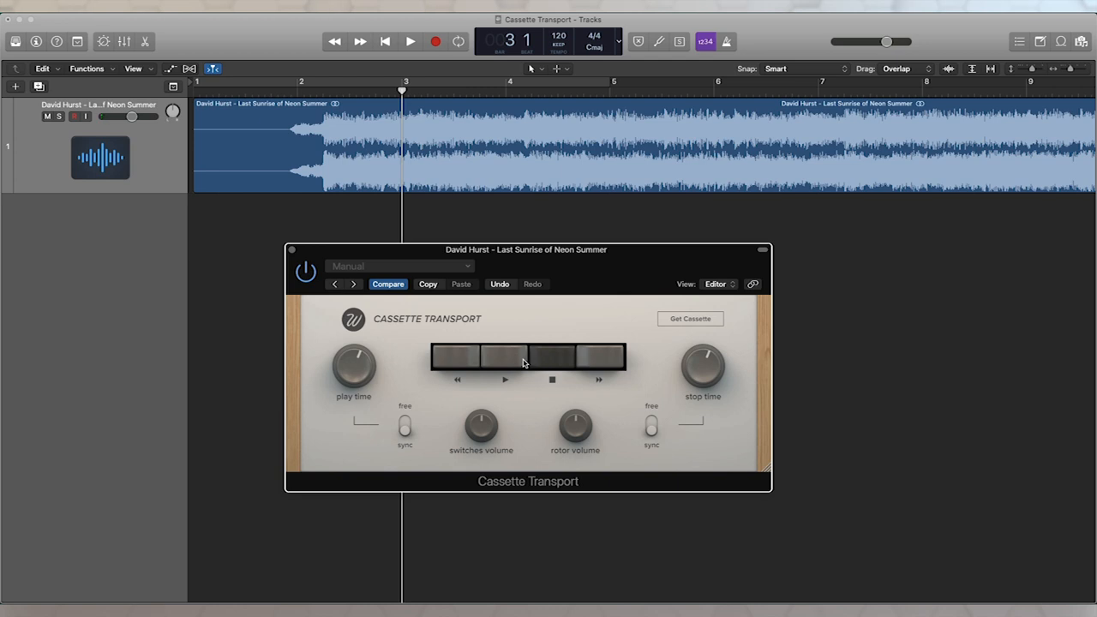
pyautogui.moveTo(543, 363)
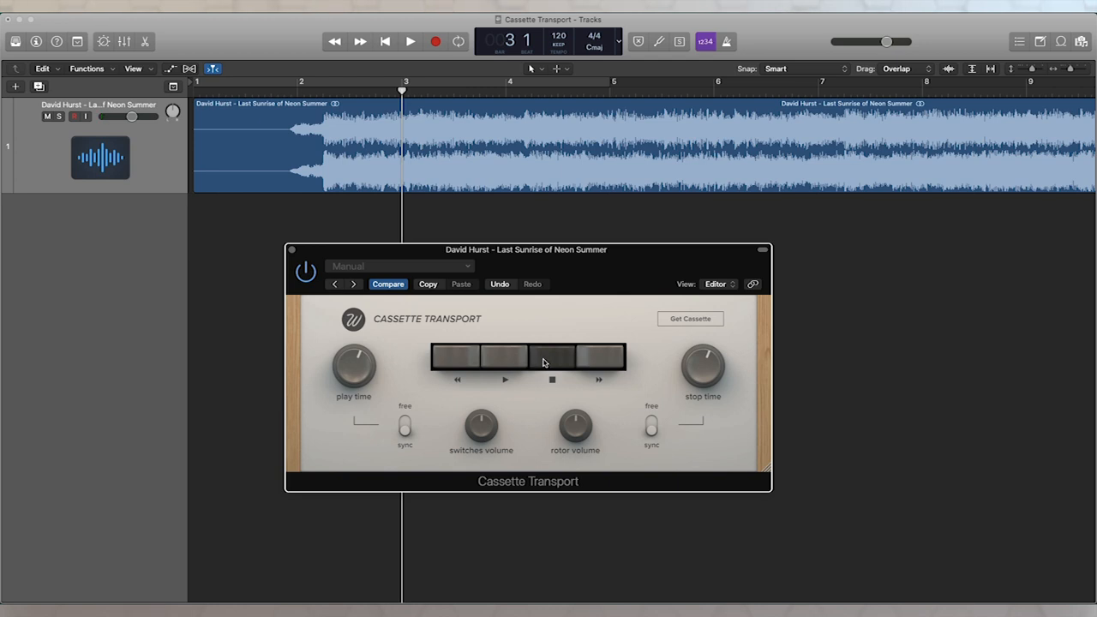
pyautogui.moveTo(512, 360)
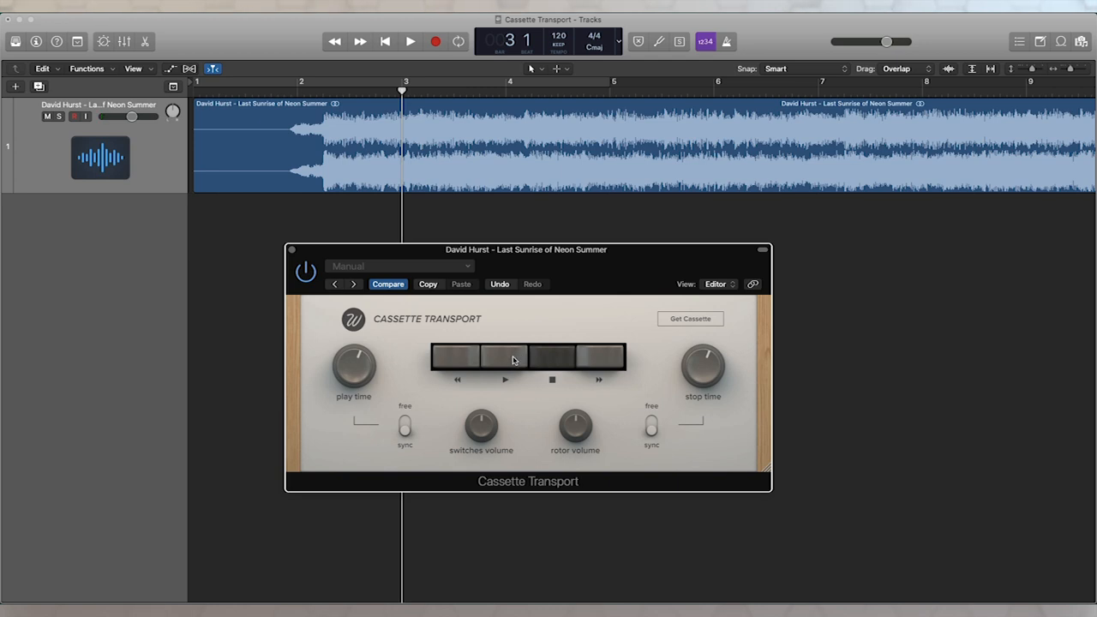
pyautogui.click(410, 42)
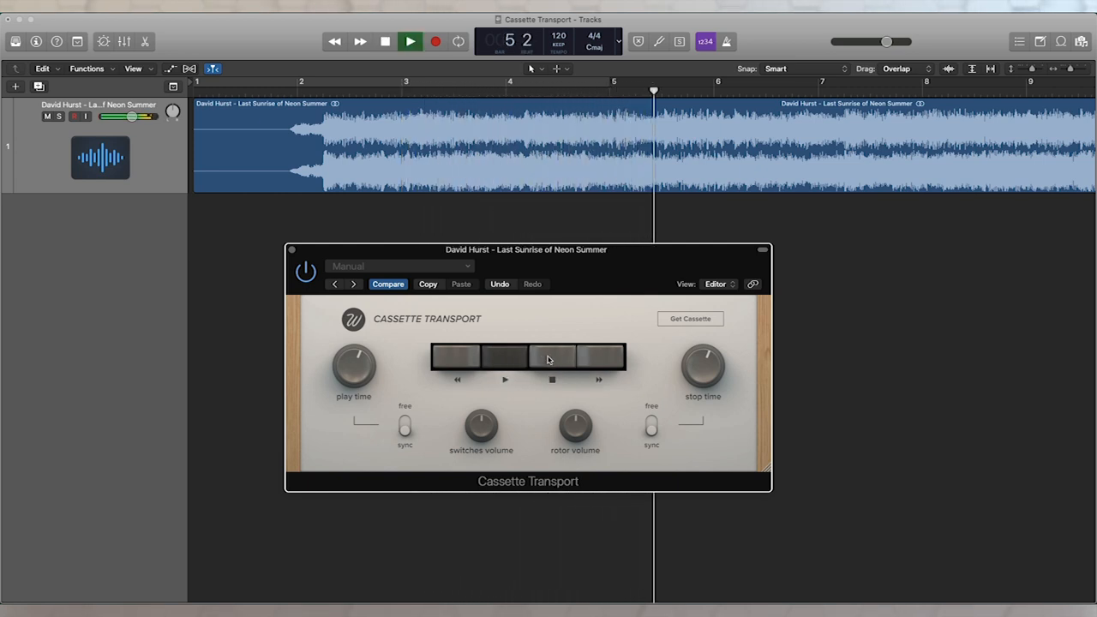
pyautogui.click(383, 41)
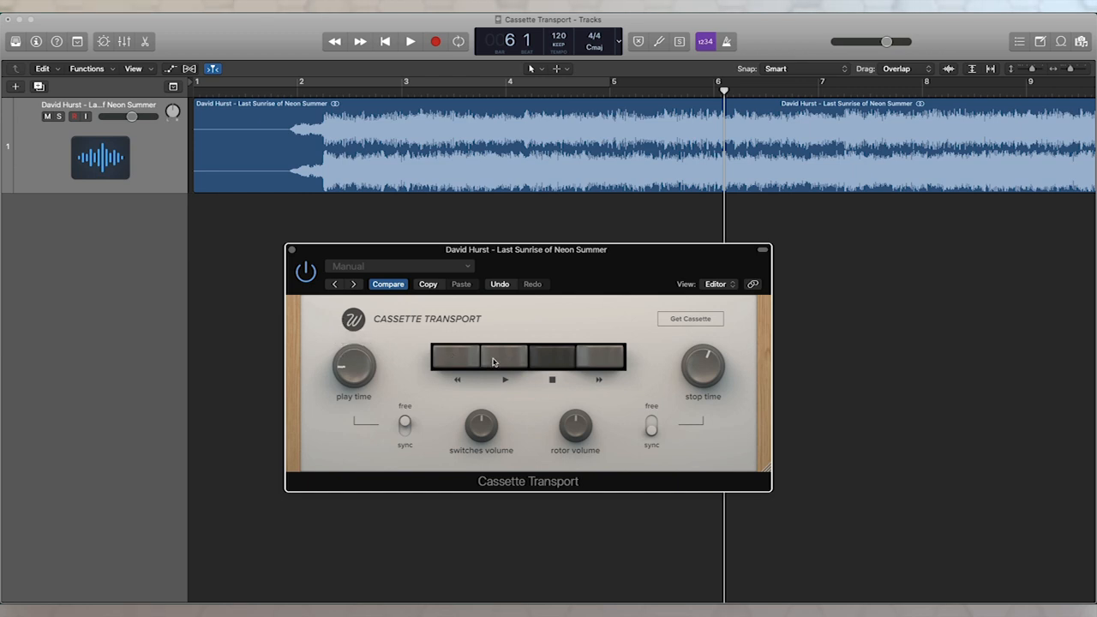
# Step: Audition the tape start, then show the 1 Cassette Tr Play automation lane
pyautogui.click(410, 41)
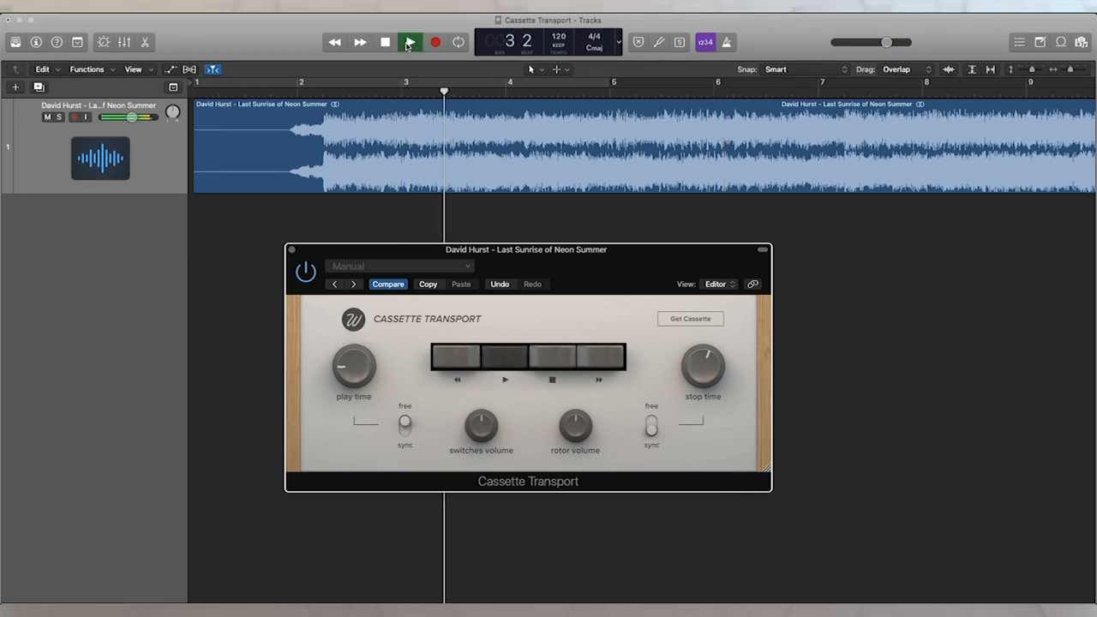
pyautogui.click(409, 42)
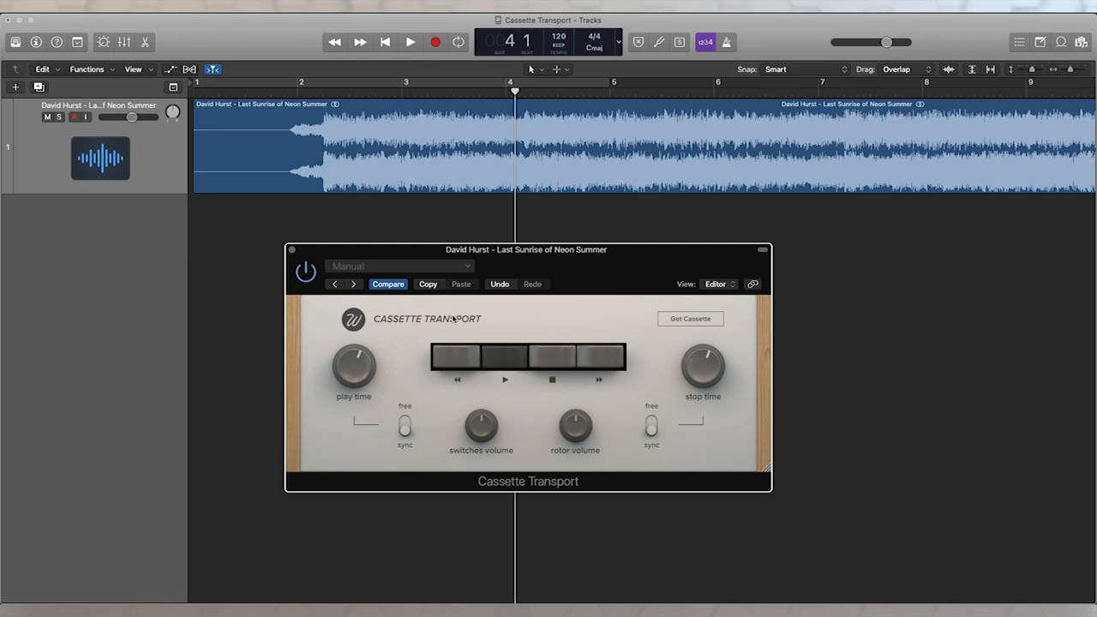
pyautogui.moveTo(318, 260)
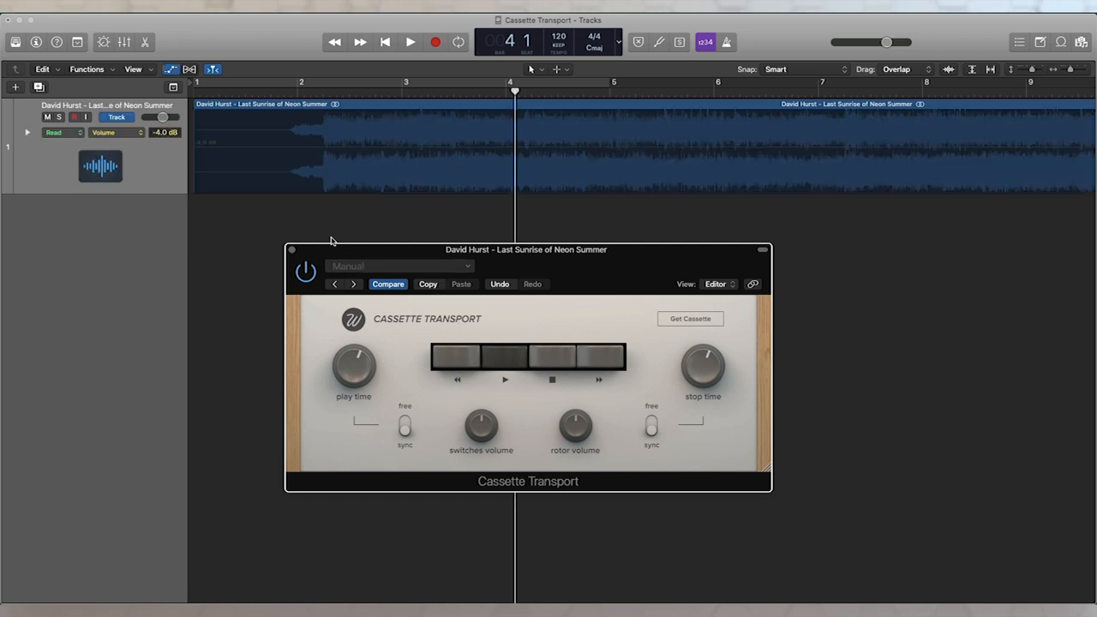
pyautogui.click(116, 132)
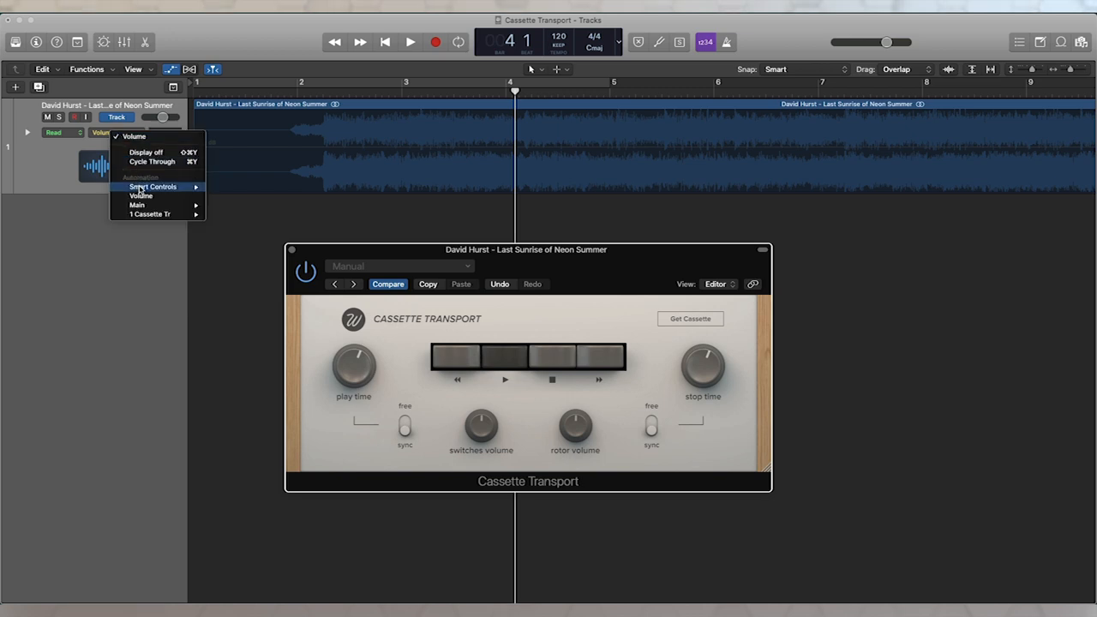
pyautogui.moveTo(150, 214)
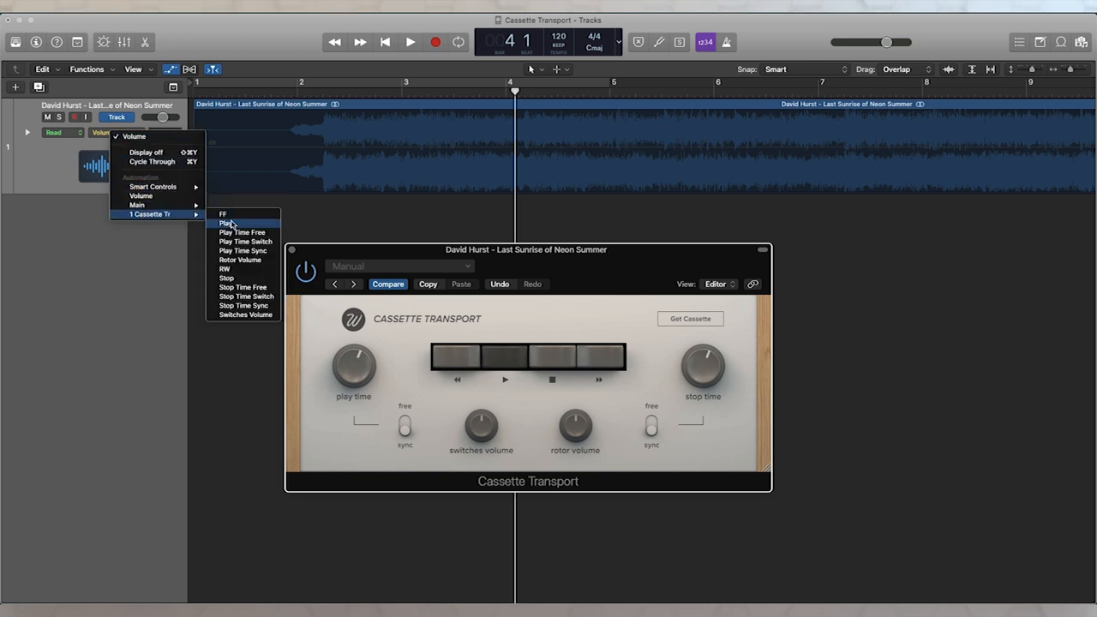
pyautogui.click(227, 223)
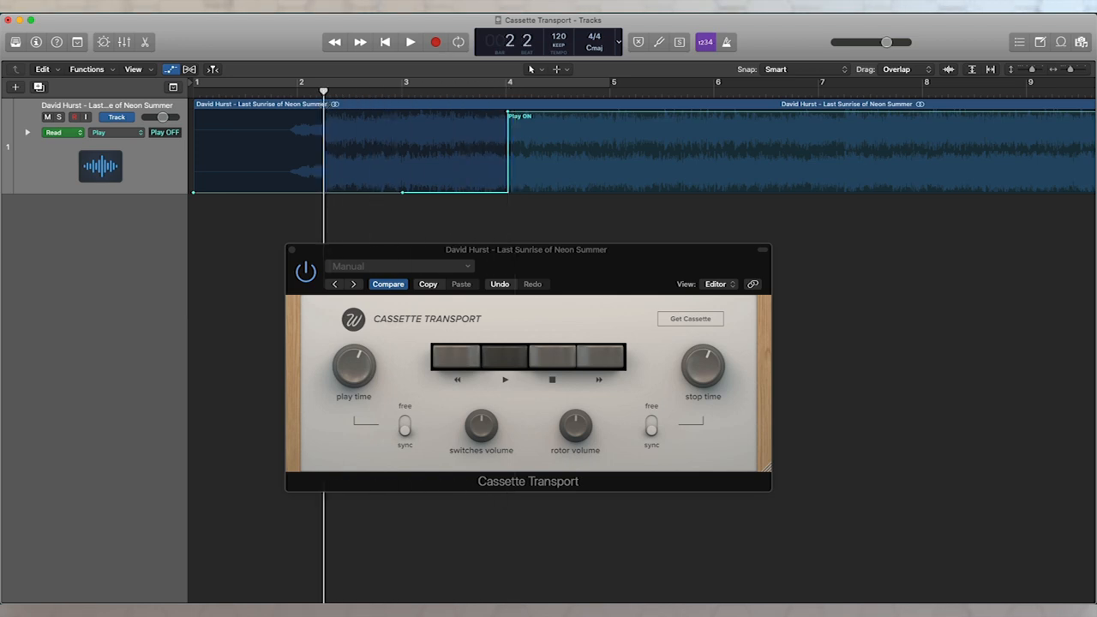
pyautogui.click(410, 41)
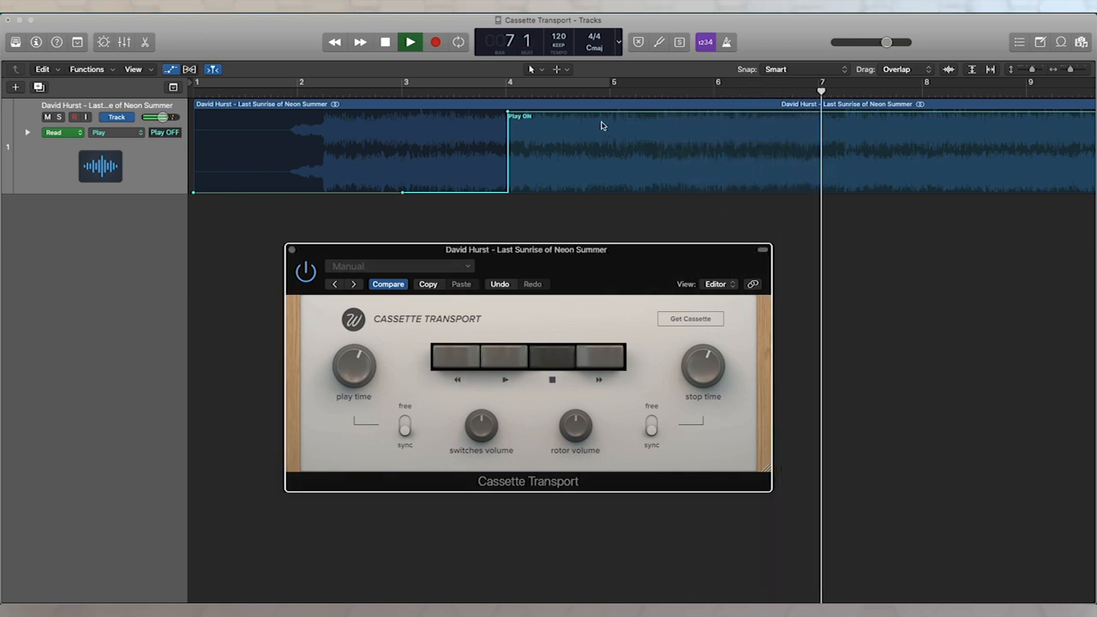
pyautogui.click(384, 42)
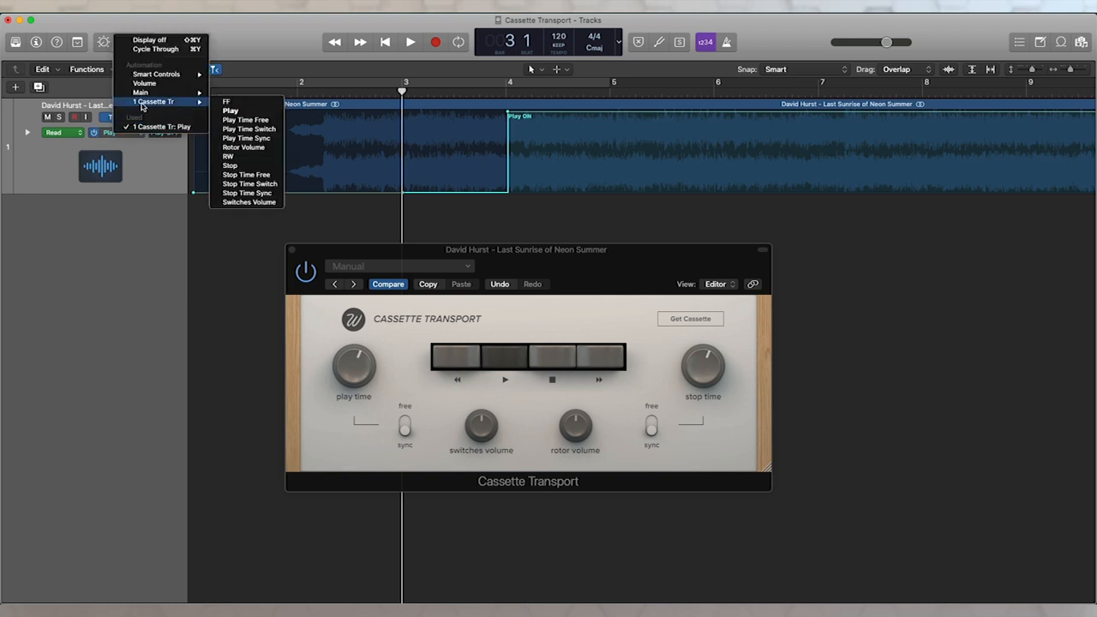
# Step: Show the 1 Cassette Tr Stop lane and audition the Stop ON point at bar 5
pyautogui.click(229, 165)
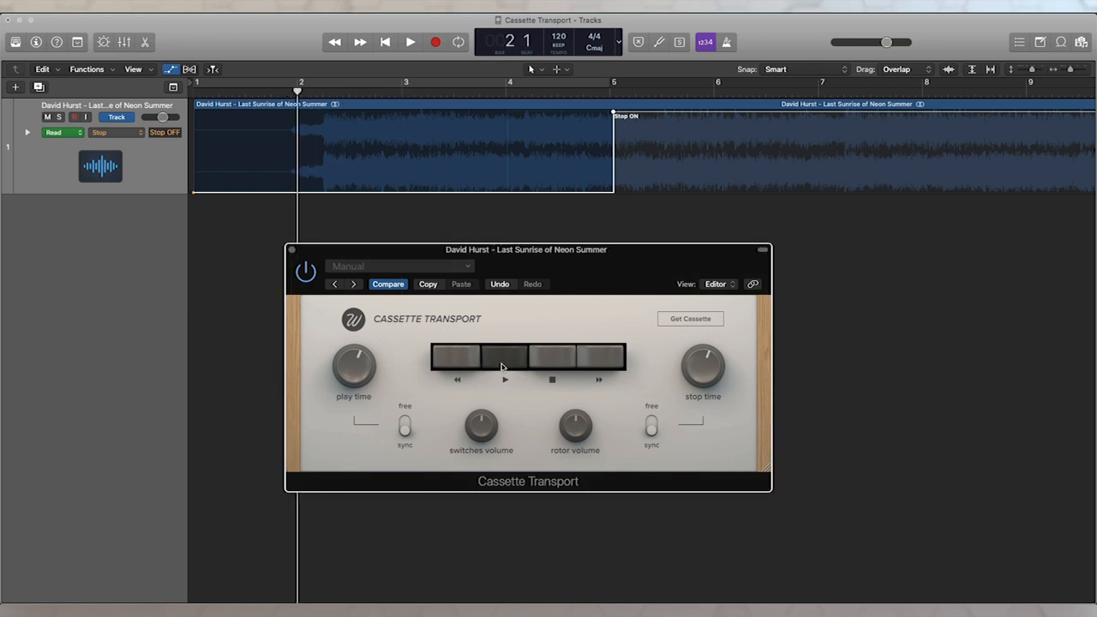
pyautogui.click(409, 42)
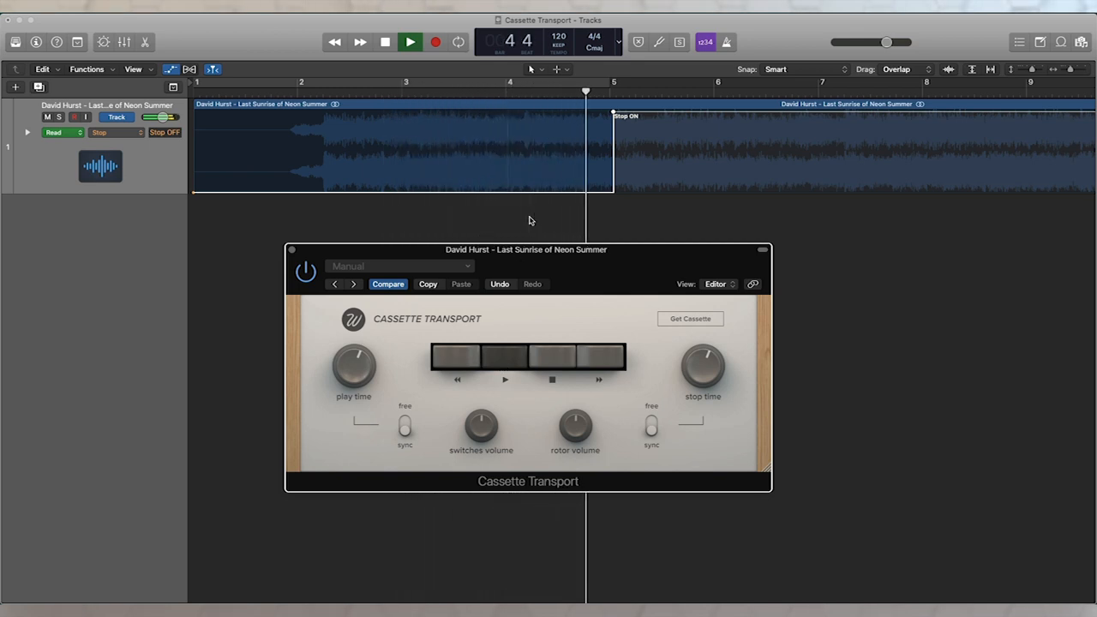
pyautogui.click(409, 41)
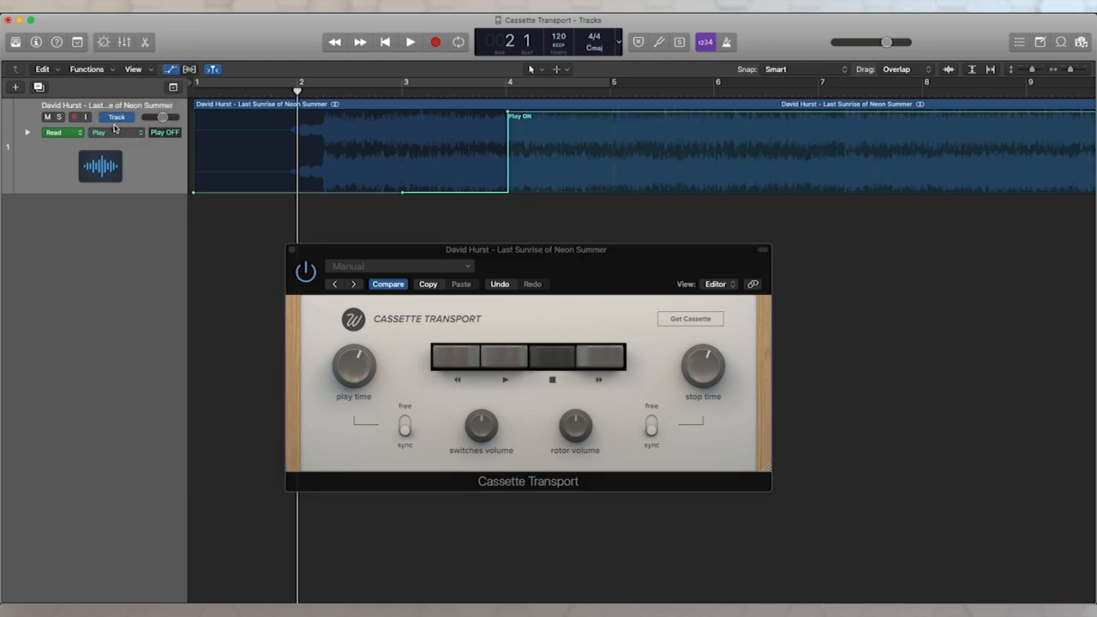
# Step: Reselect the used 1 Cassette Tr: Stop lane, play past bar 10, then stop at bar 1
pyautogui.click(98, 132)
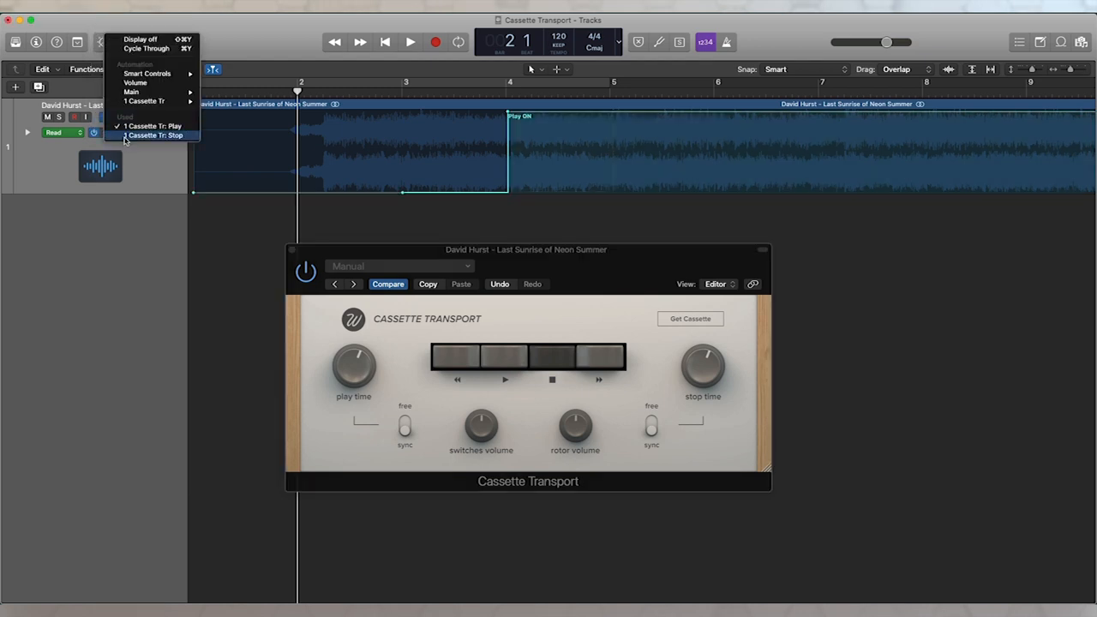
pyautogui.click(156, 134)
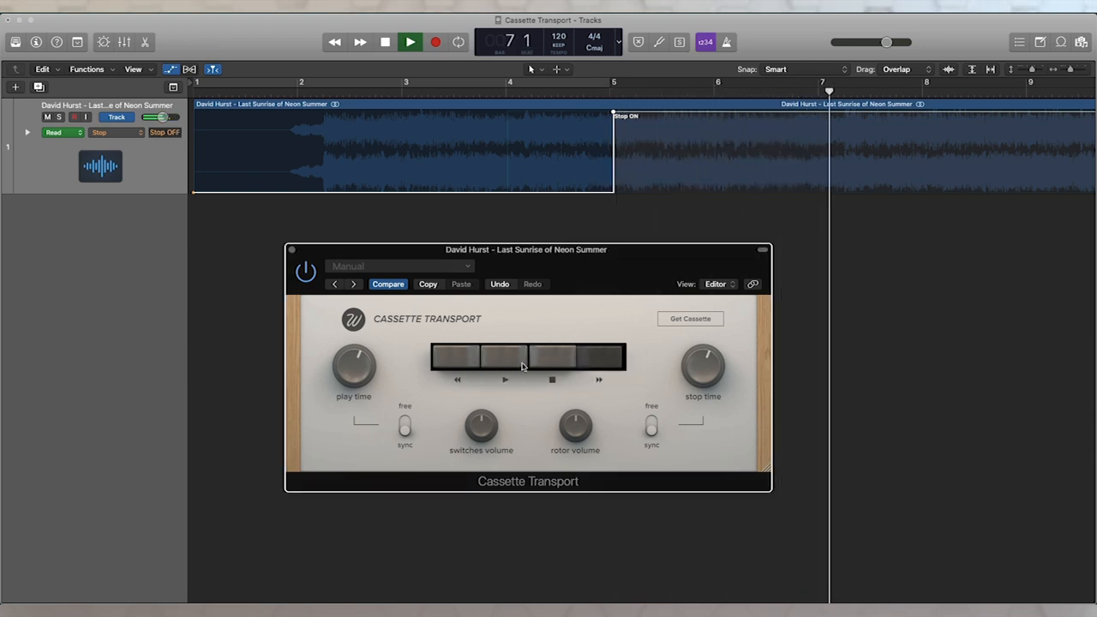
pyautogui.click(409, 42)
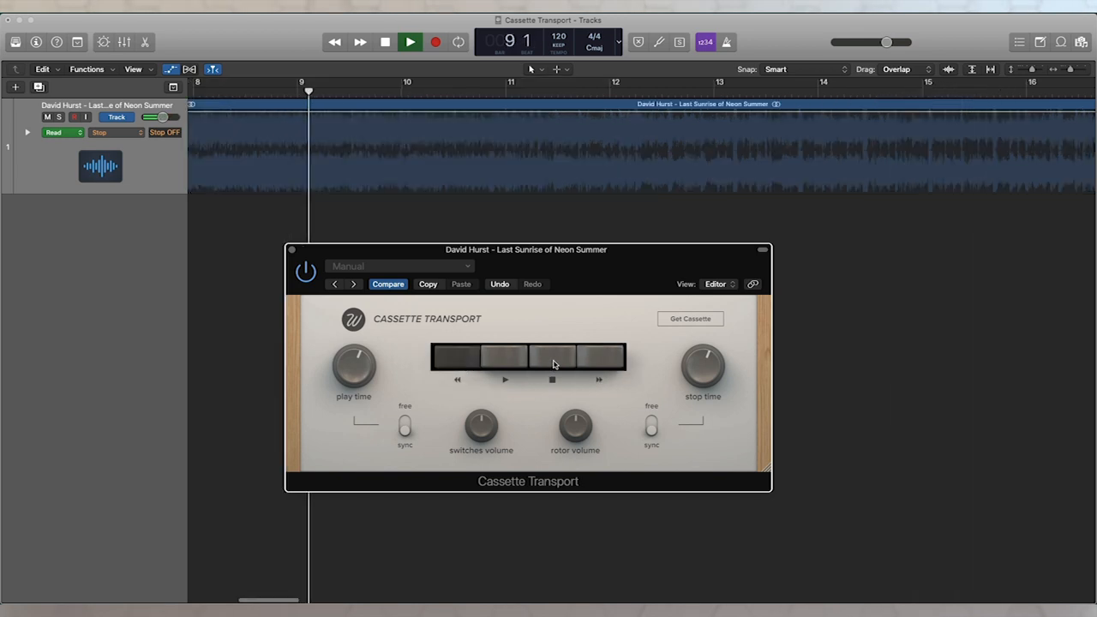
pyautogui.click(410, 42)
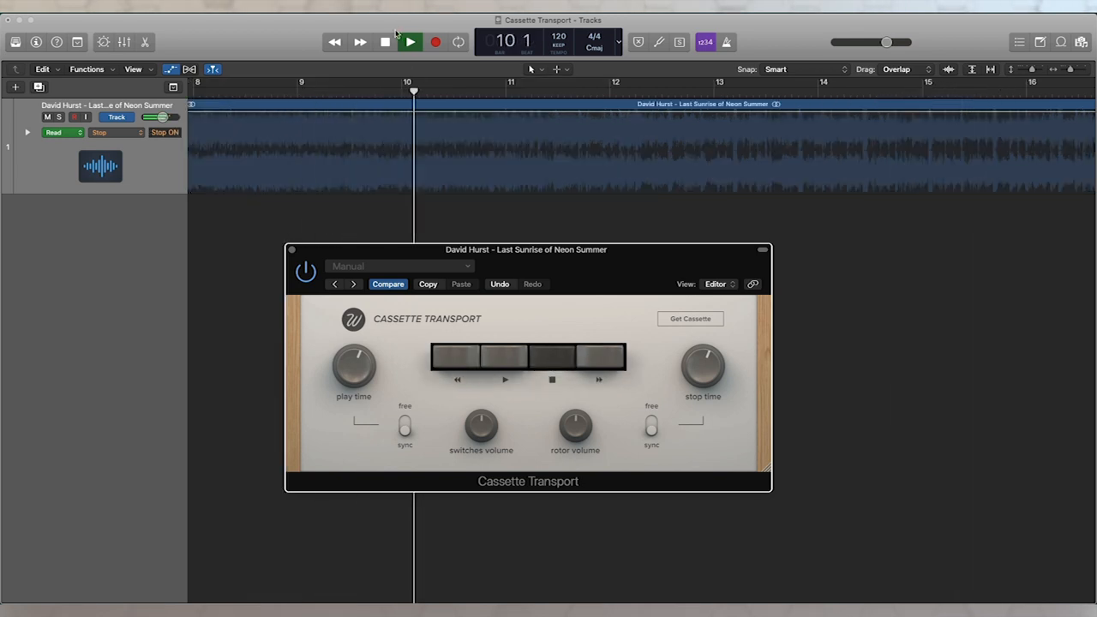
pyautogui.click(409, 41)
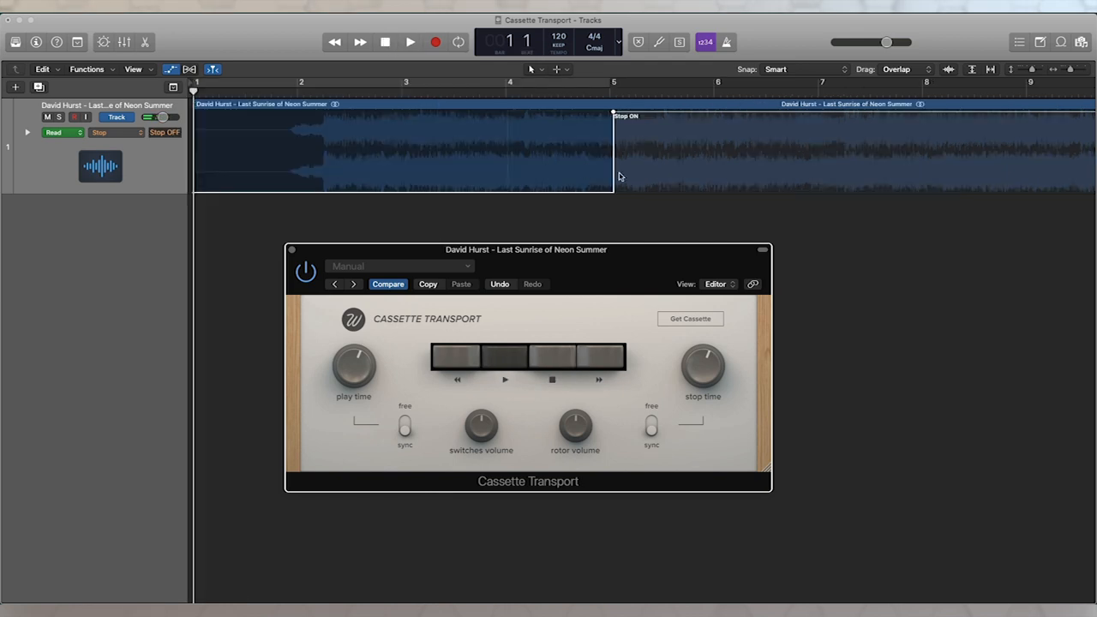
pyautogui.moveTo(669, 180)
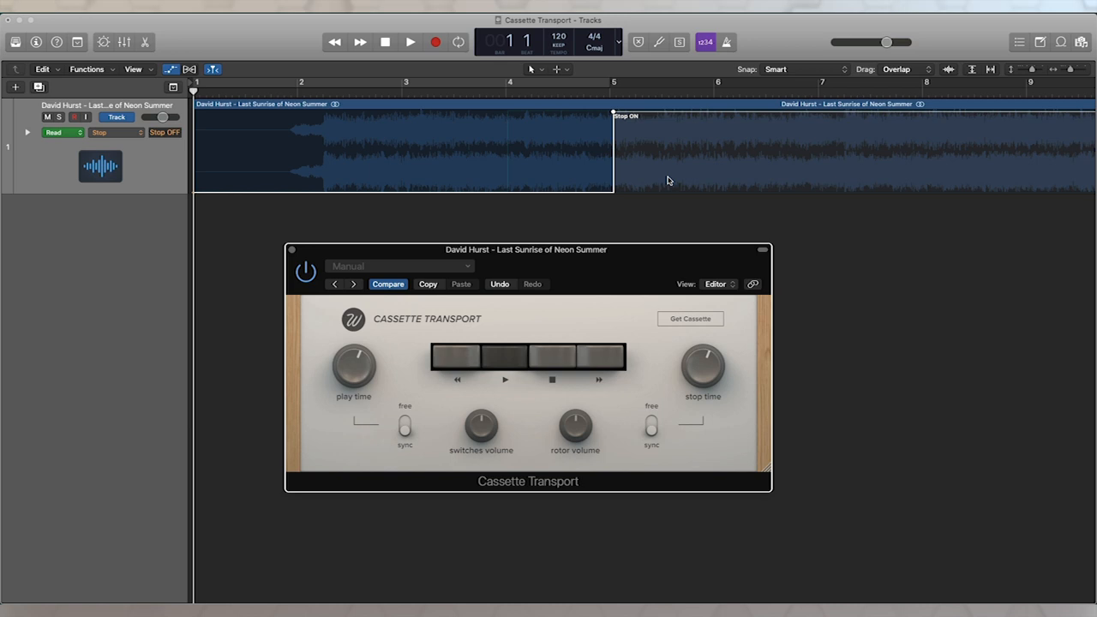
pyautogui.moveTo(439, 252)
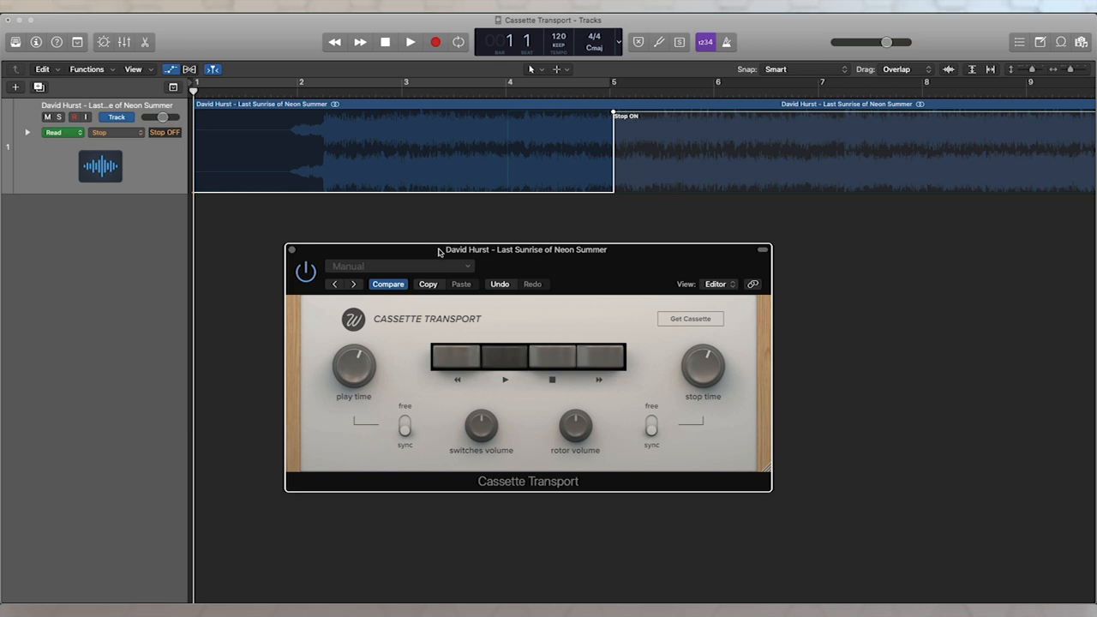